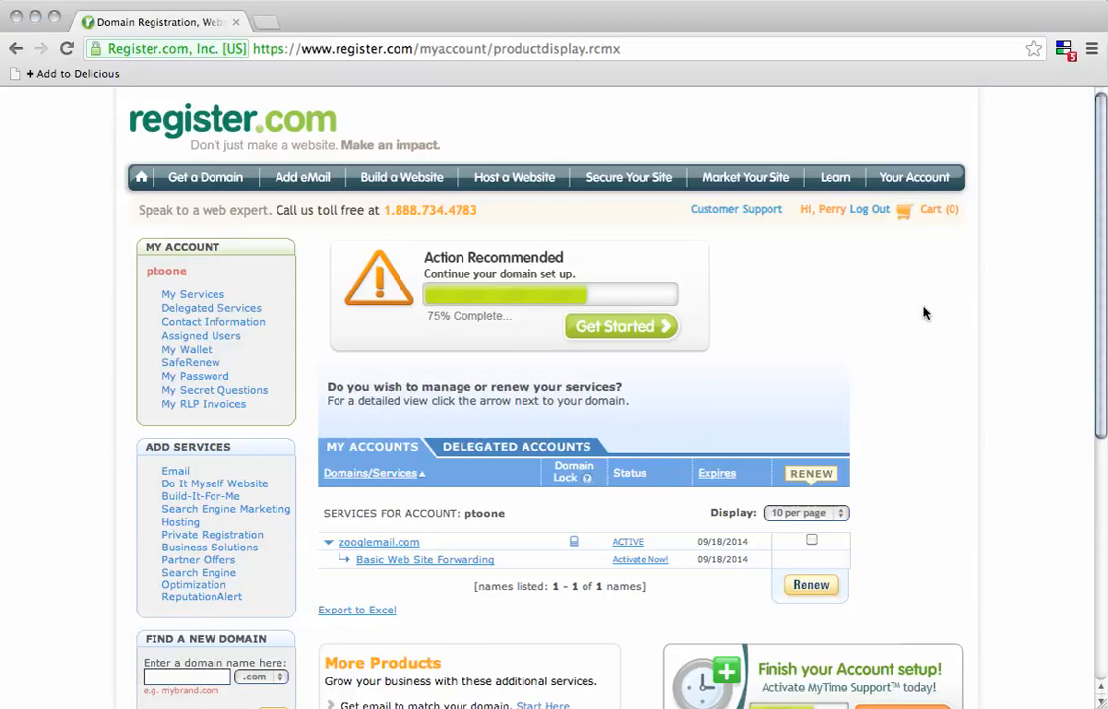
mouse_move(944, 336)
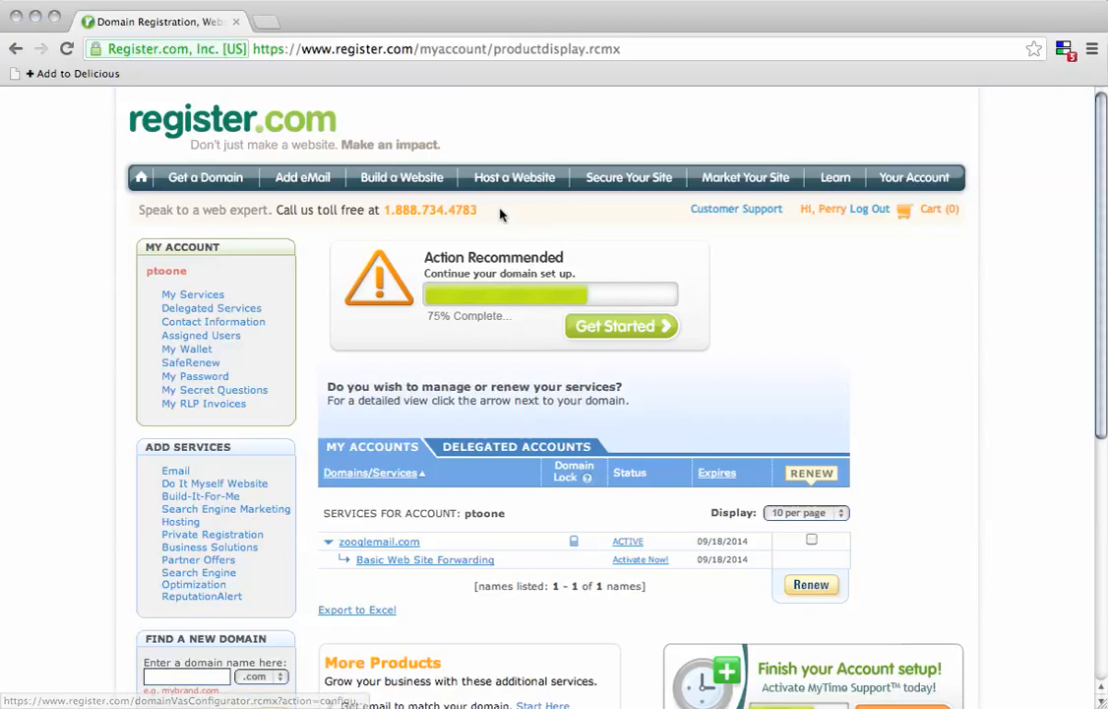
Step: Open the zooglemail.com domain from the account's Services list
click(914, 177)
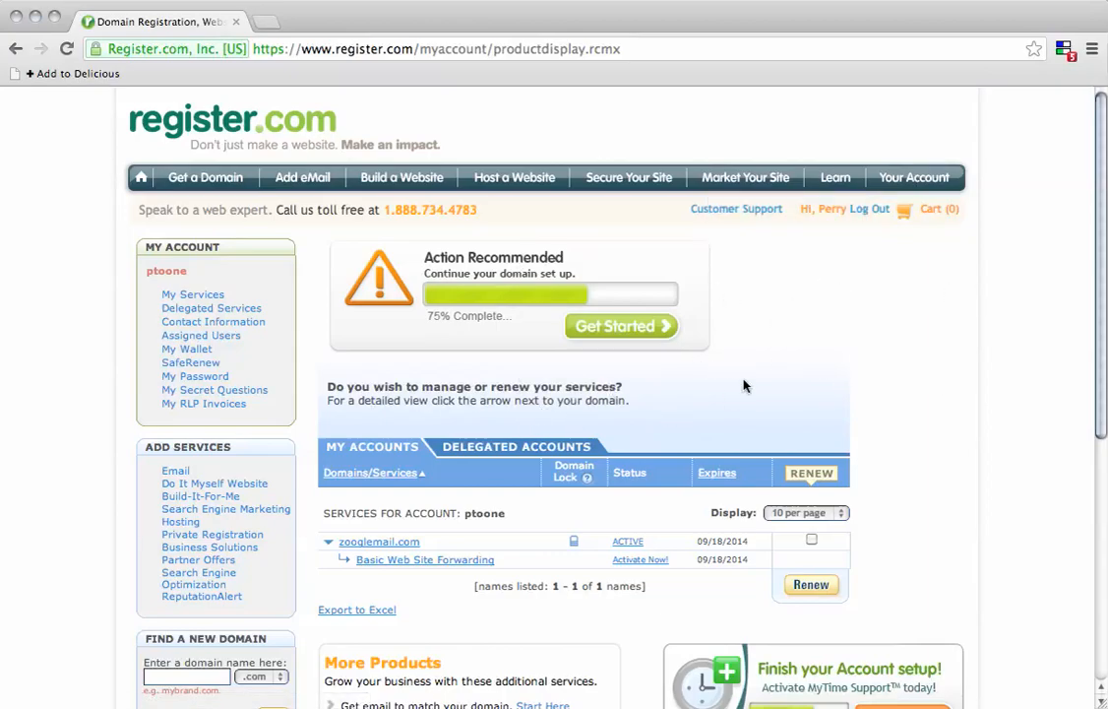
scroll(down, 3)
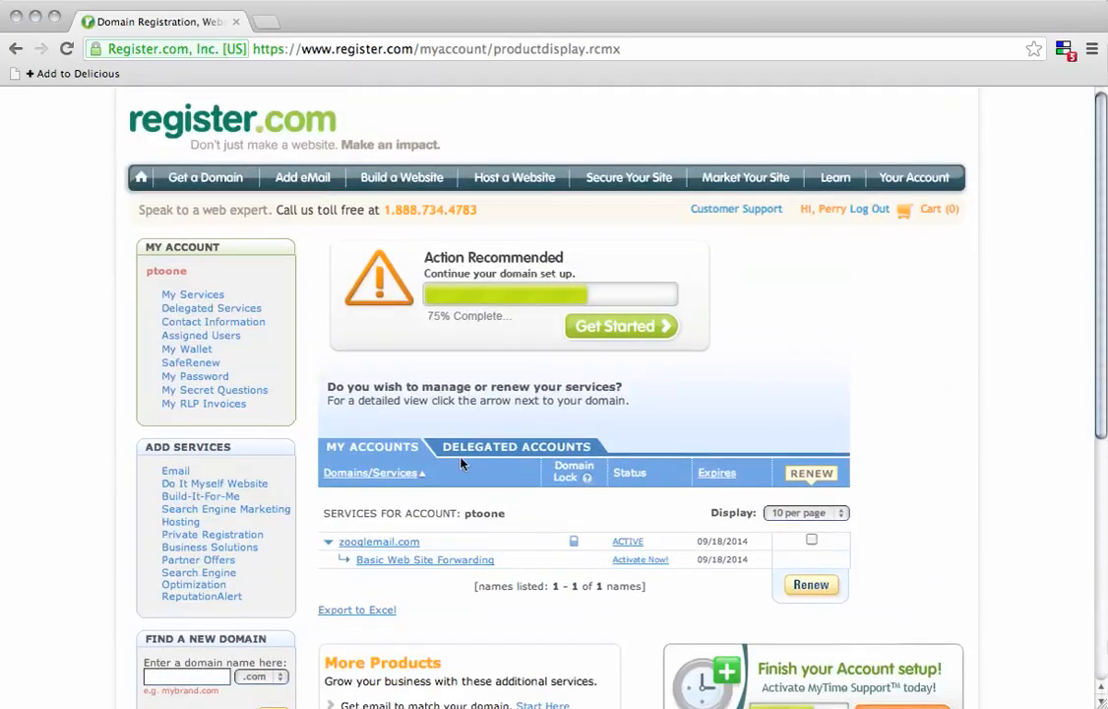
mouse_move(374, 549)
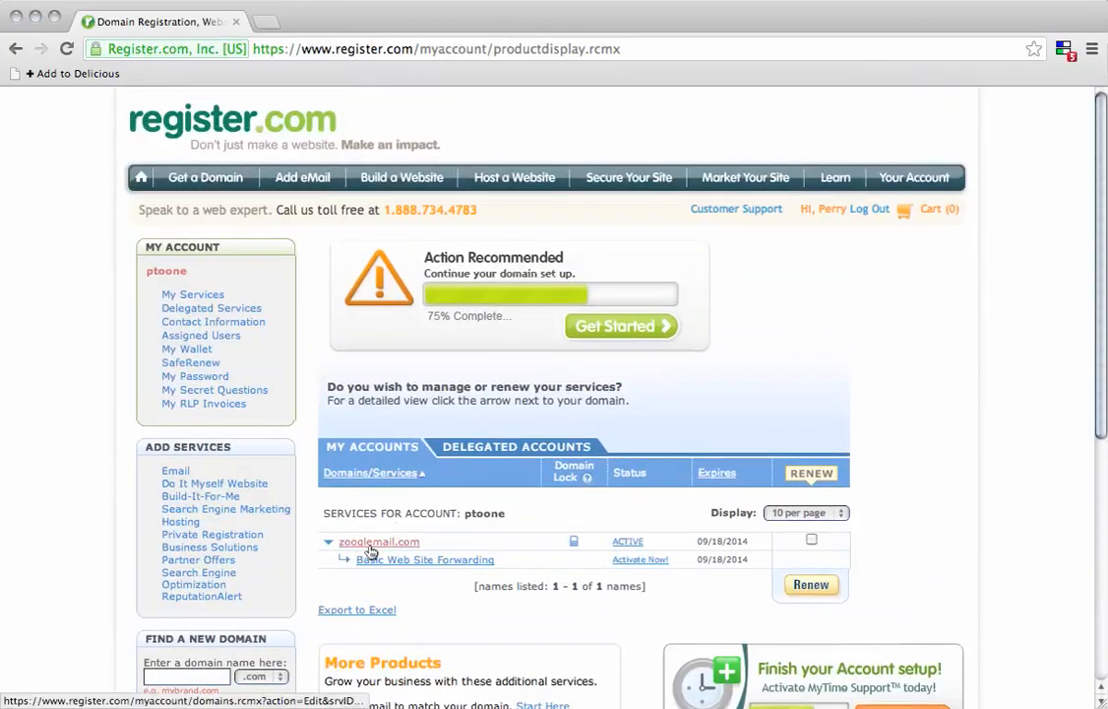
click(376, 541)
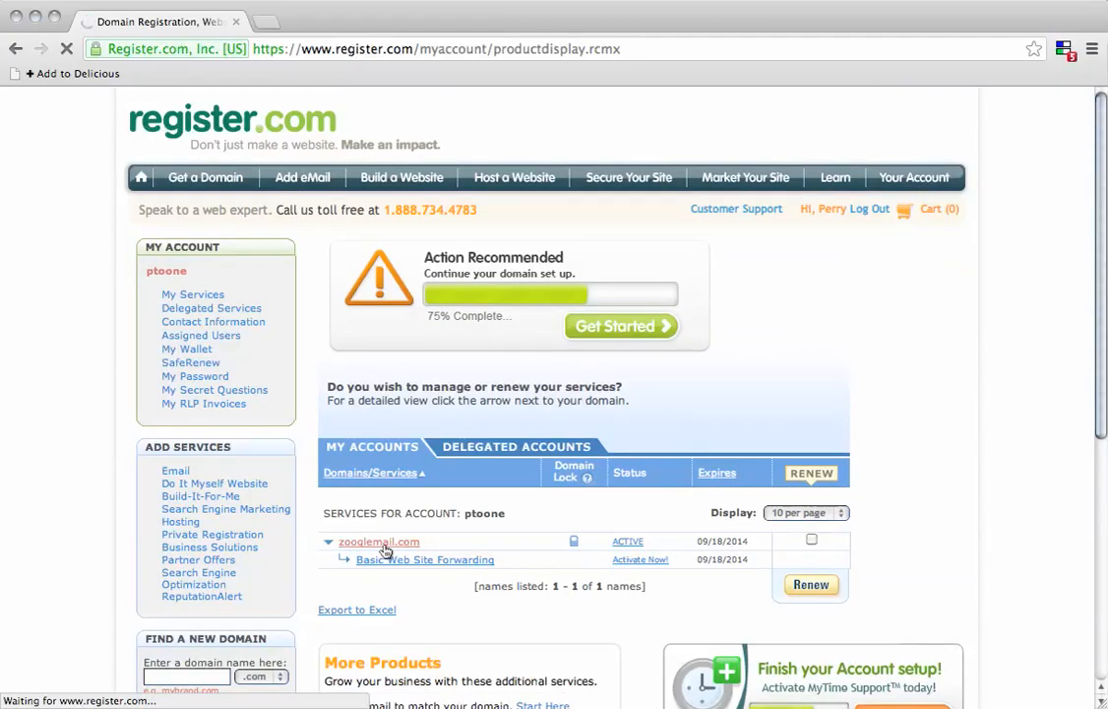
Step: Scroll to Advanced Technical Settings and open Edit Mail Exchanger Records for zooglemail.com
click(375, 541)
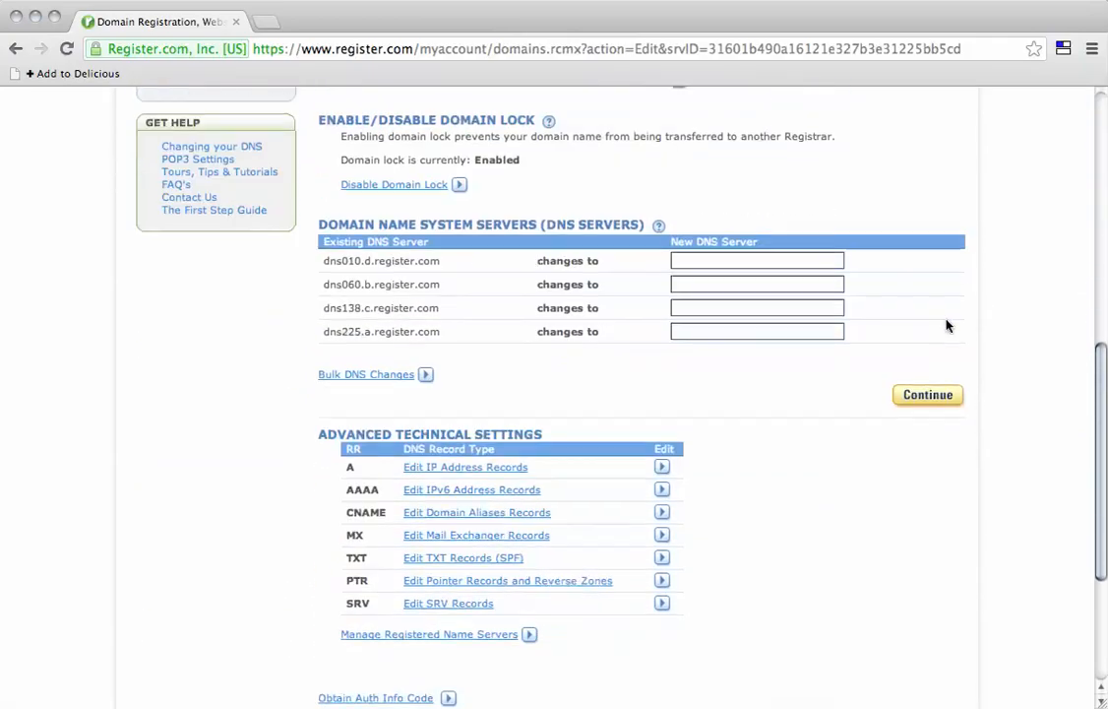
scroll(down, 3)
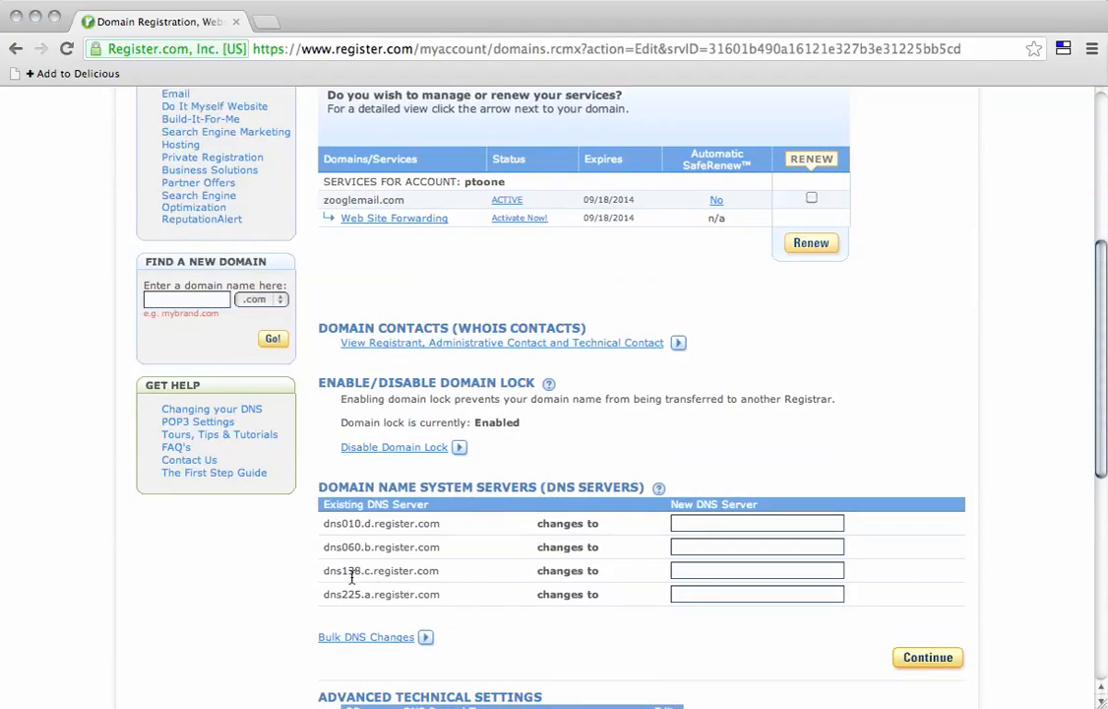
mouse_move(345, 565)
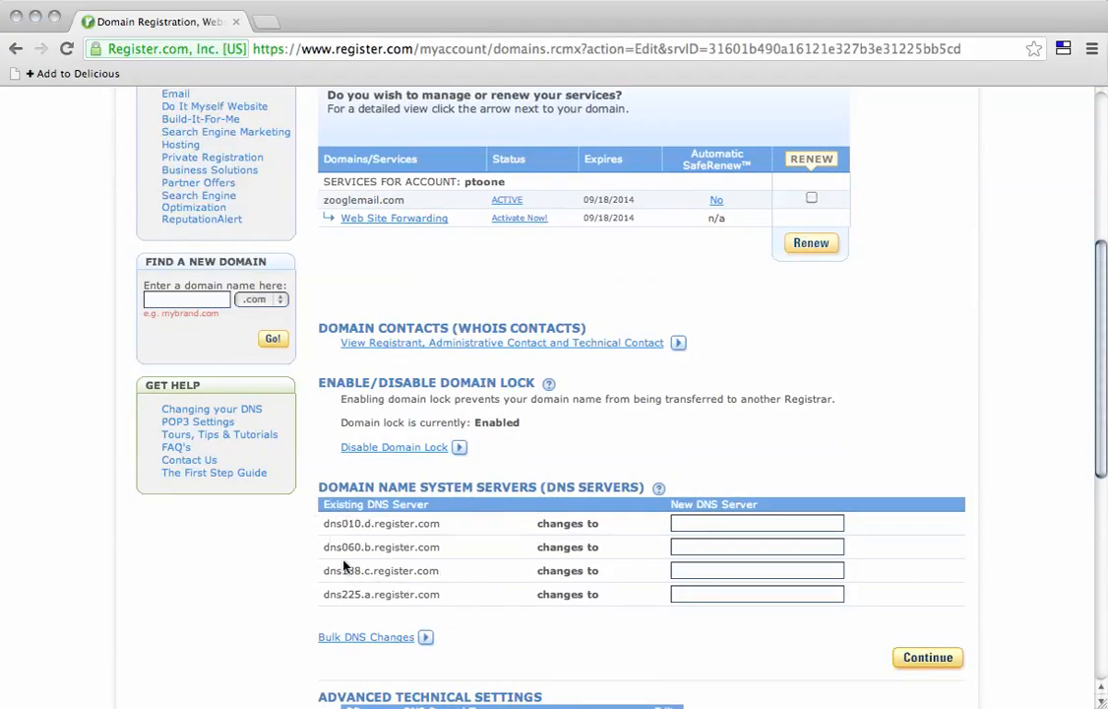
scroll(down, 3)
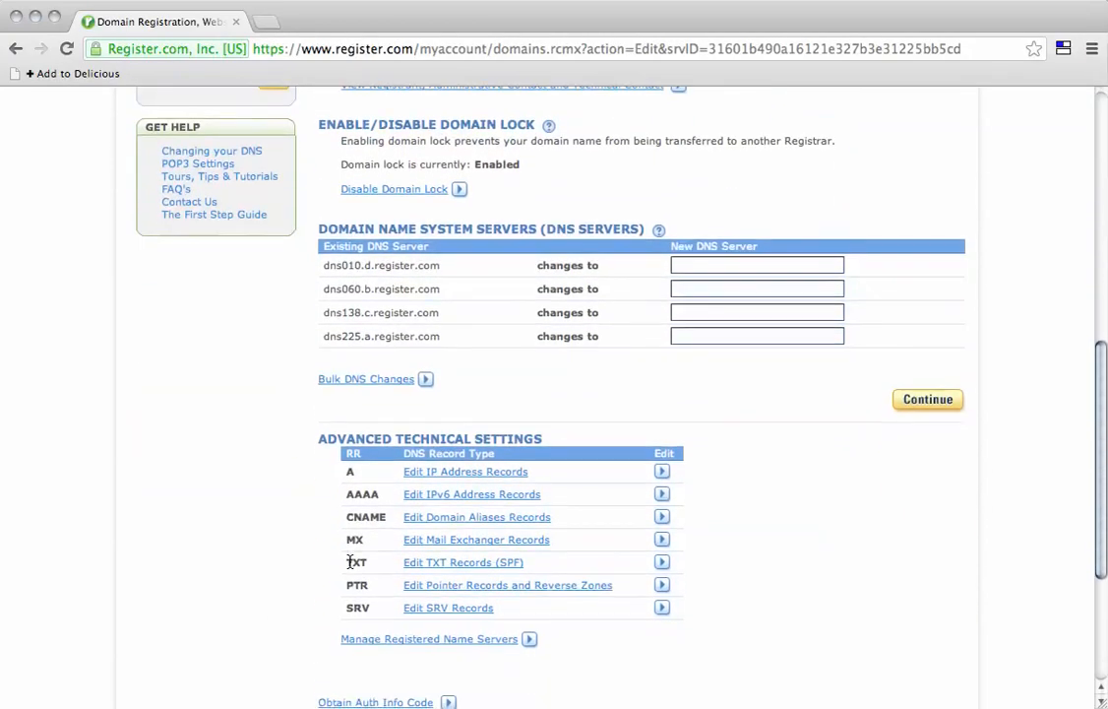
scroll(down, 3)
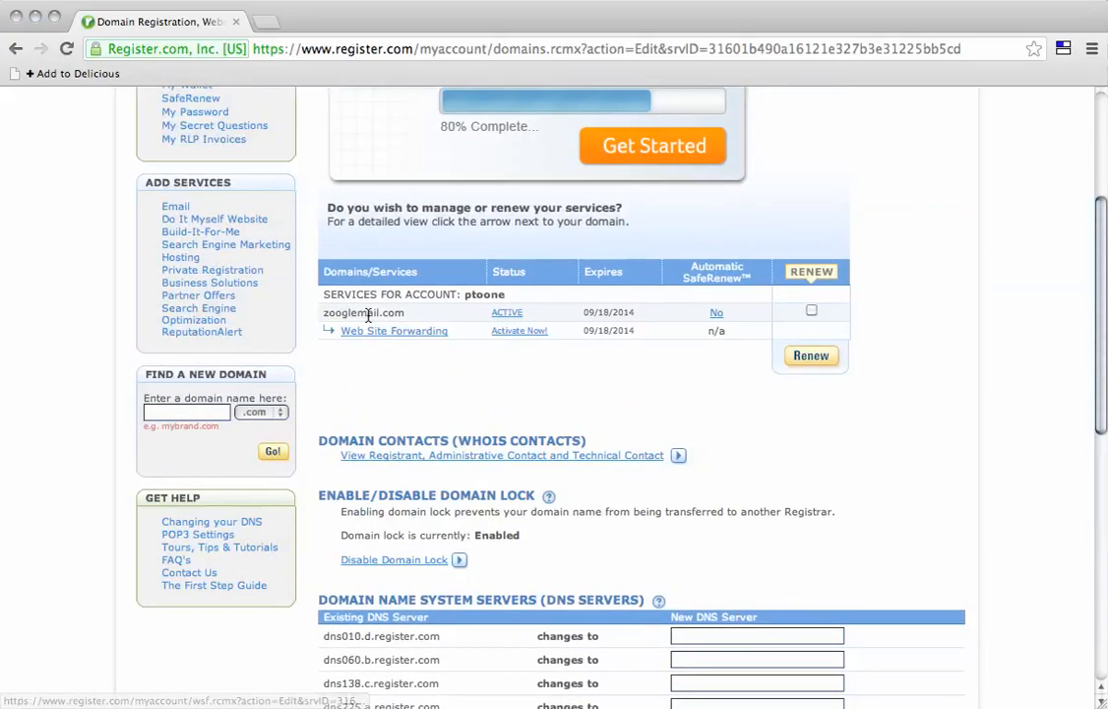
scroll(down, 3)
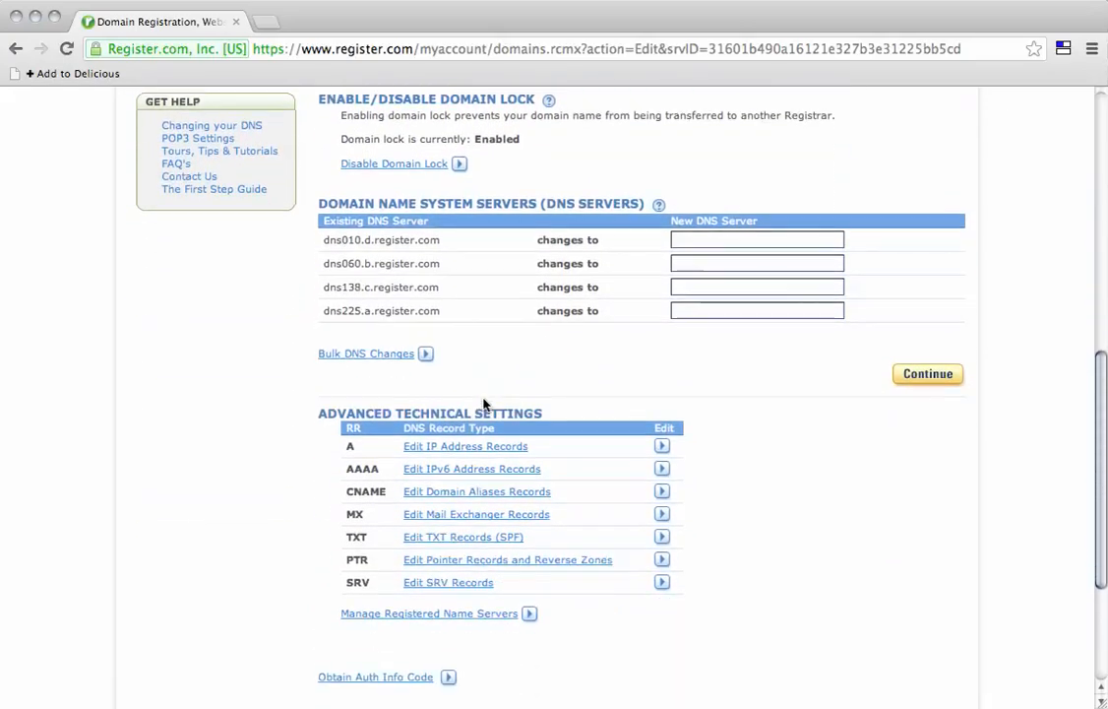
scroll(down, 3)
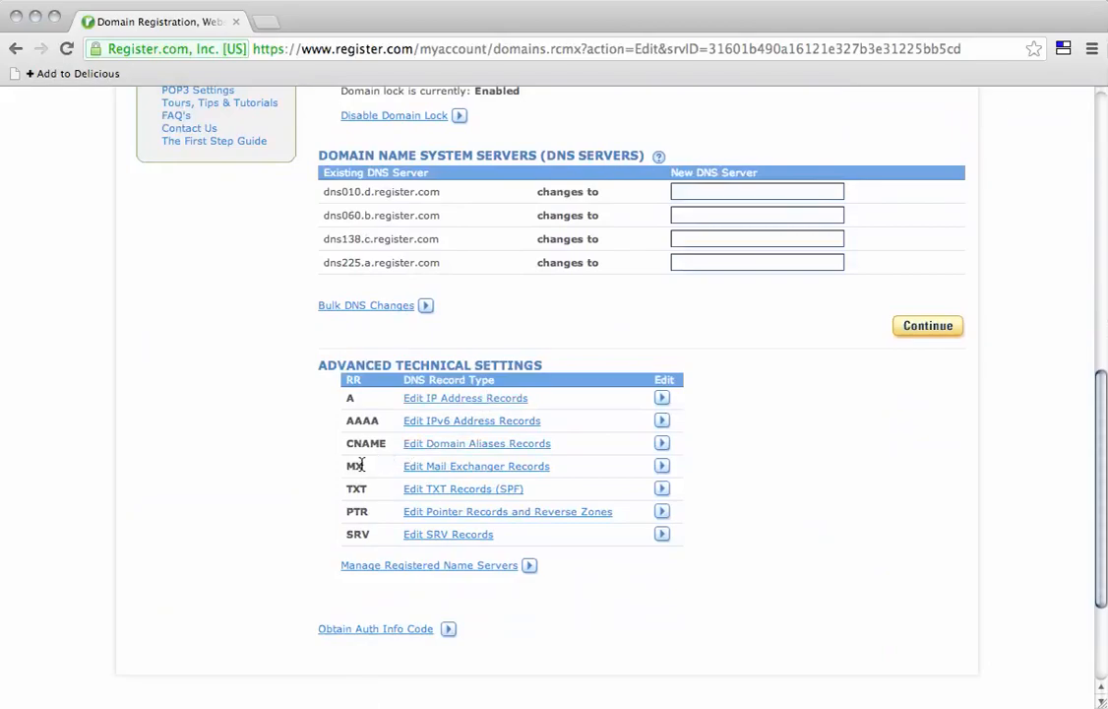
mouse_move(453, 411)
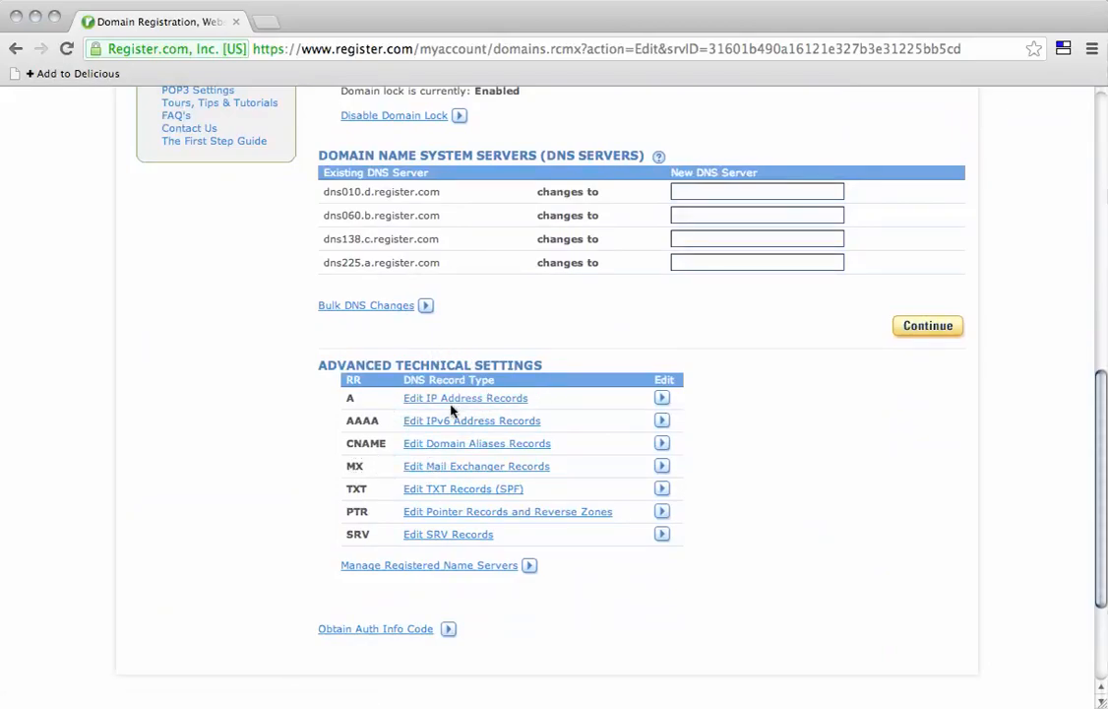
mouse_move(451, 476)
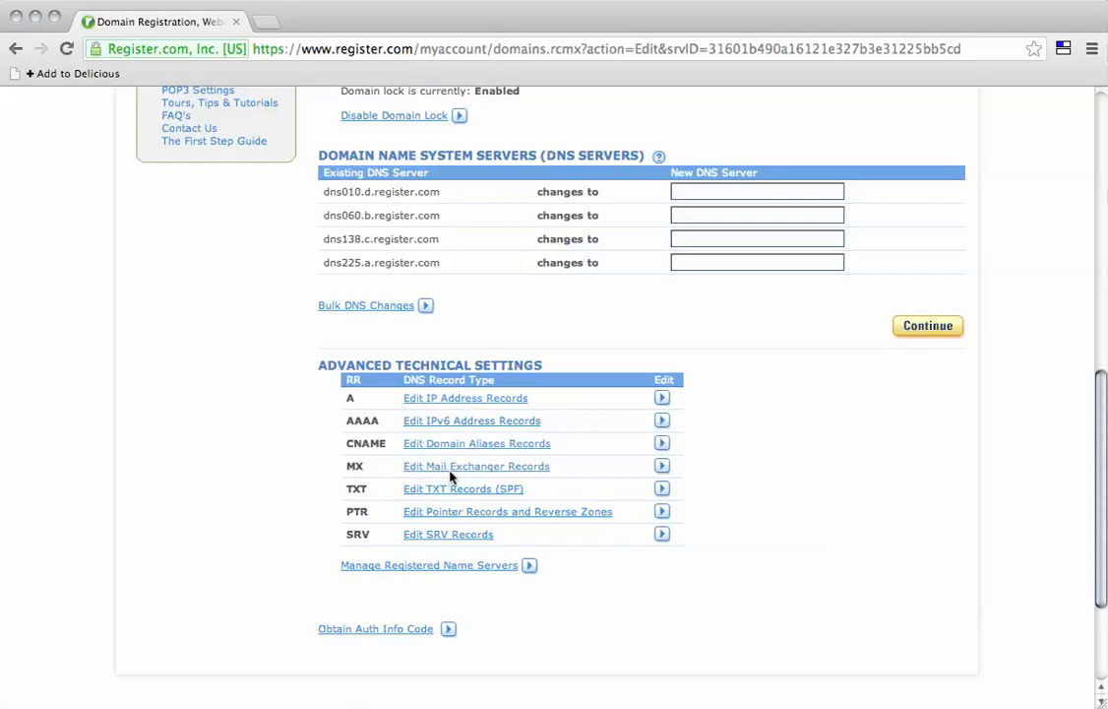
mouse_move(509, 479)
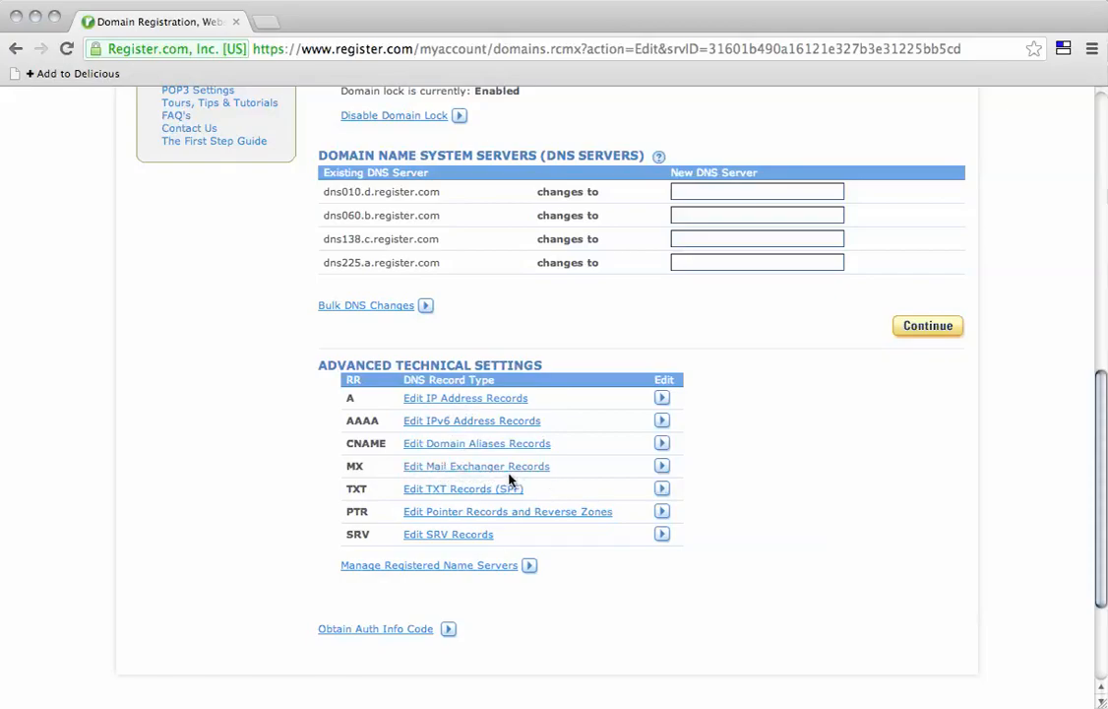
click(475, 465)
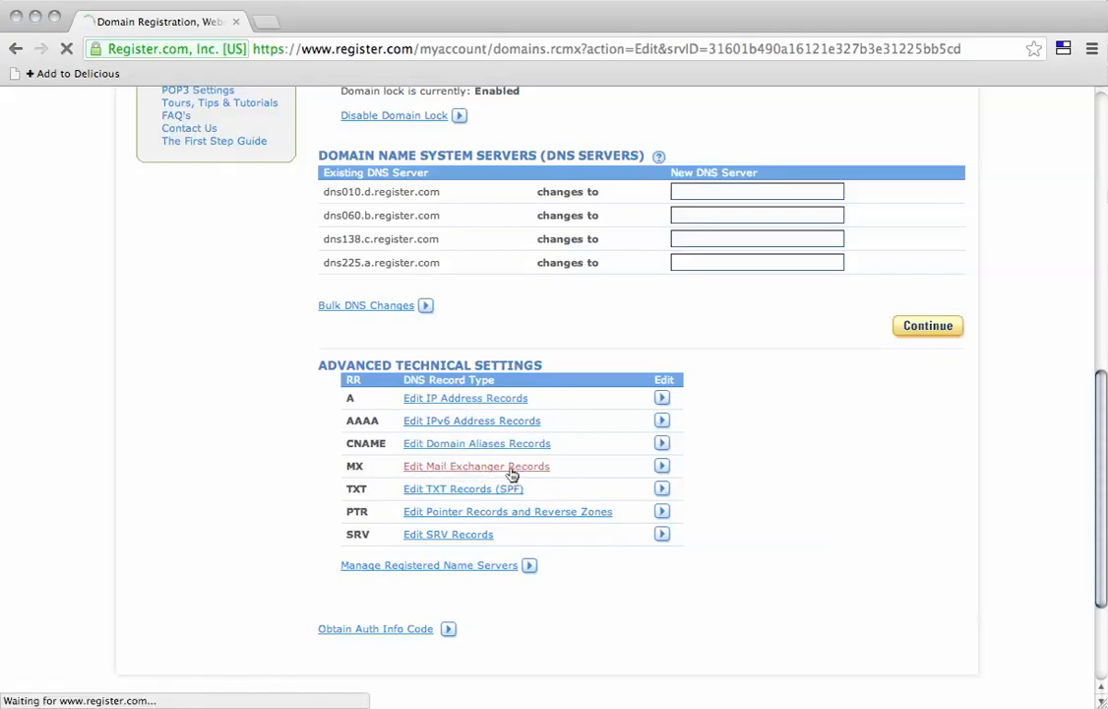
mouse_move(521, 447)
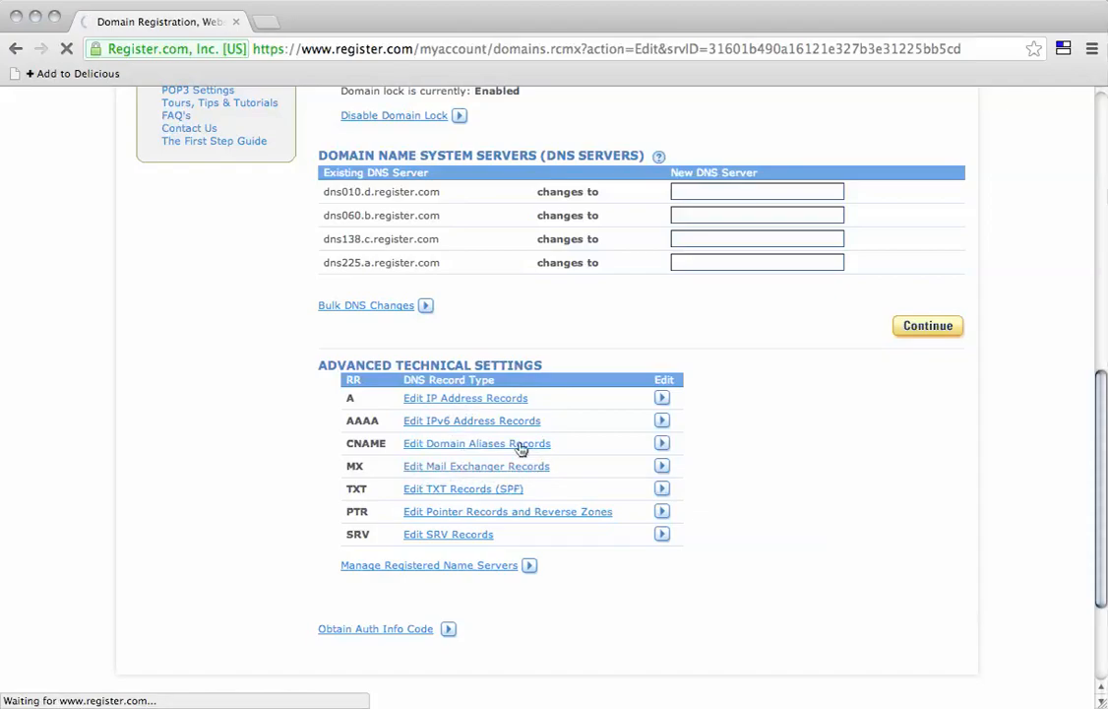
Step: Set the first new MX record's Priority dropdown to High
click(476, 466)
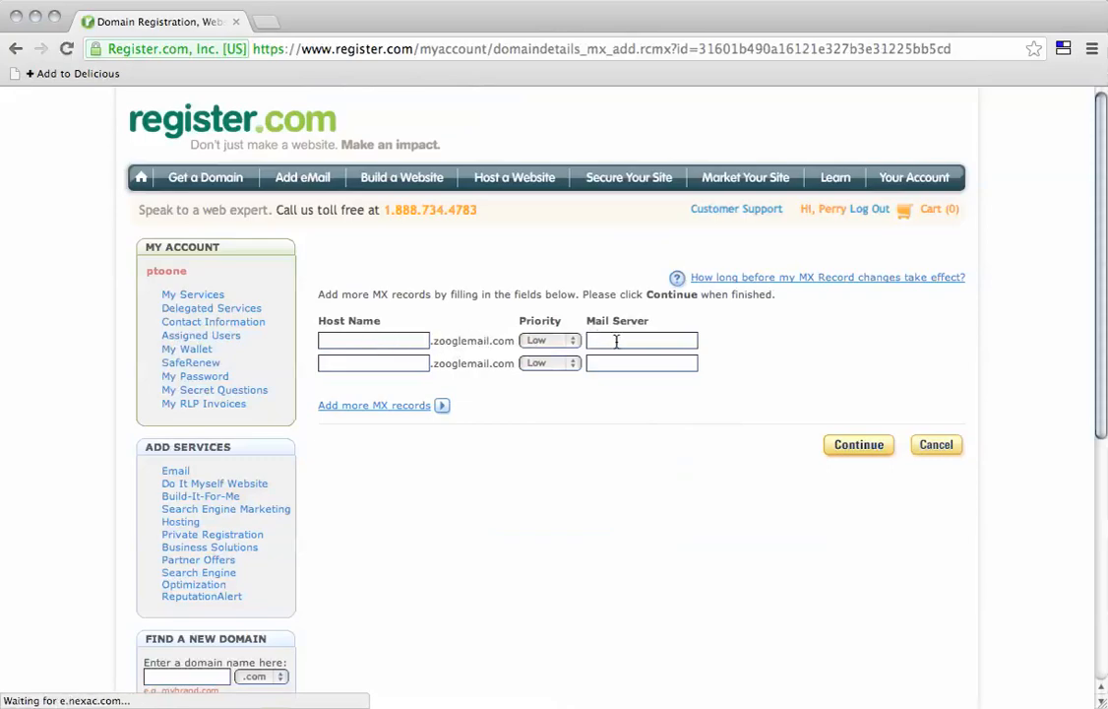
click(548, 340)
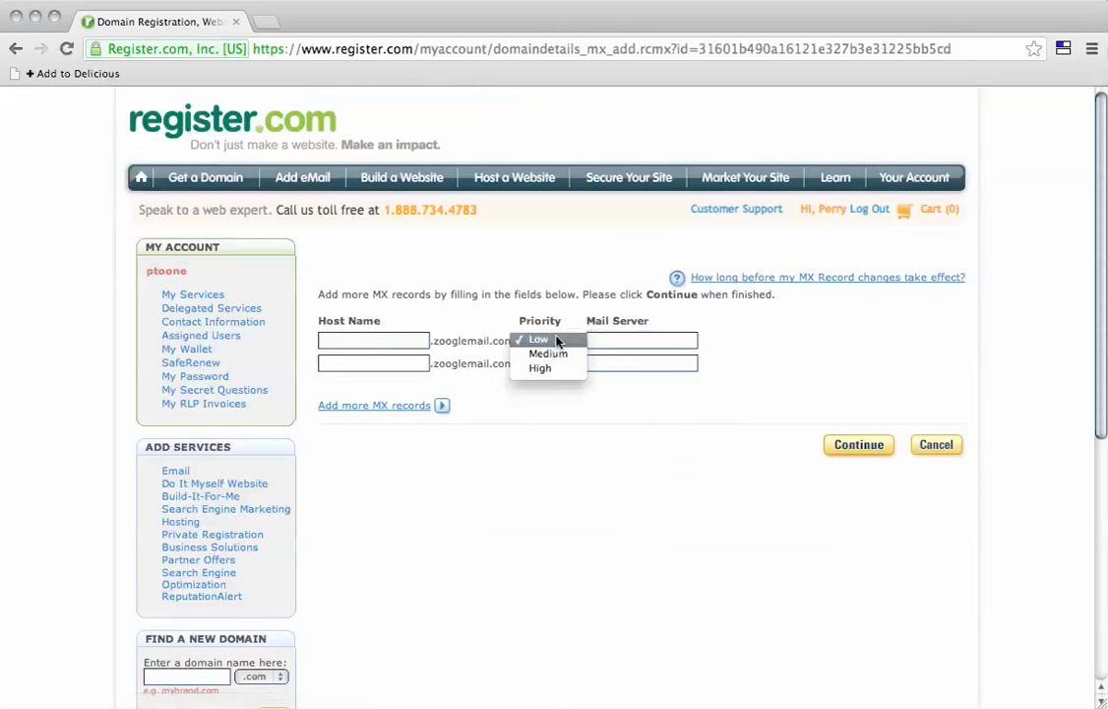
click(538, 338)
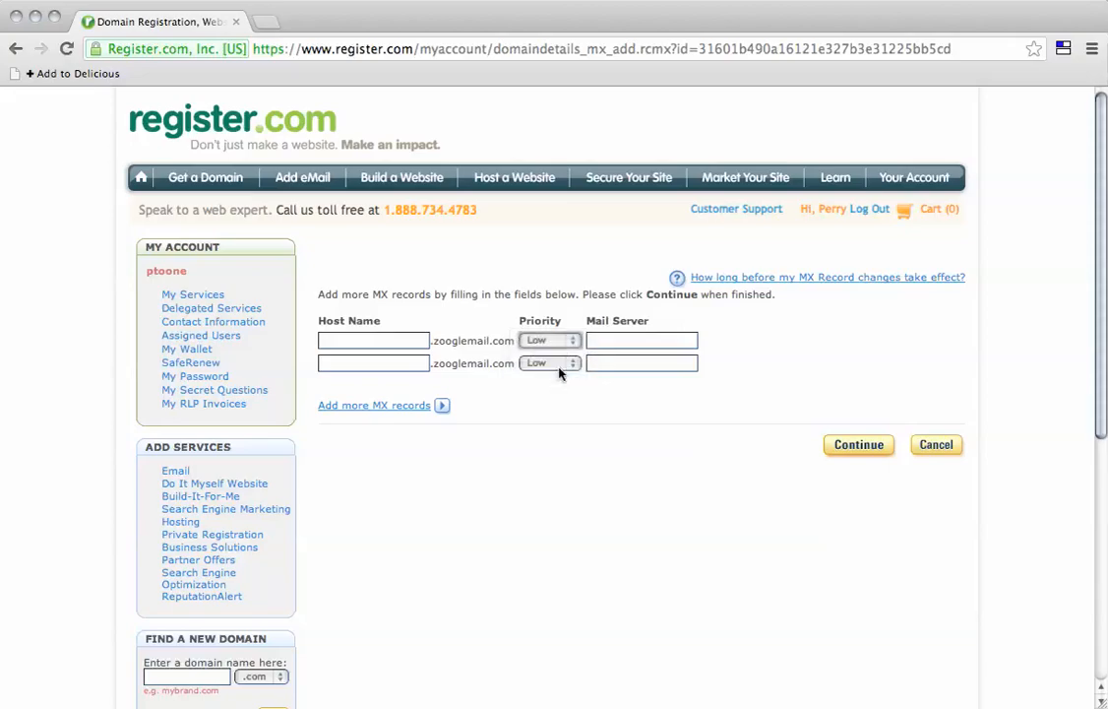
click(549, 340)
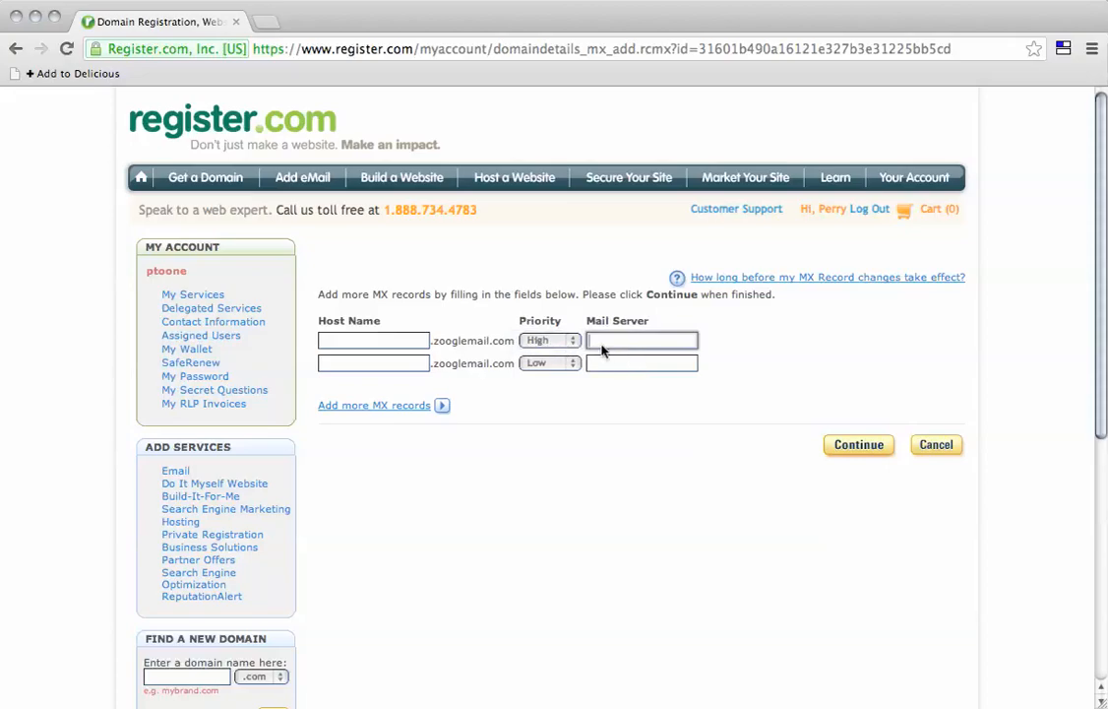
Step: Enter mx1.emailsrvr.com as the first mail server and mx2.emailsrvr.com at Medium priority
click(641, 339)
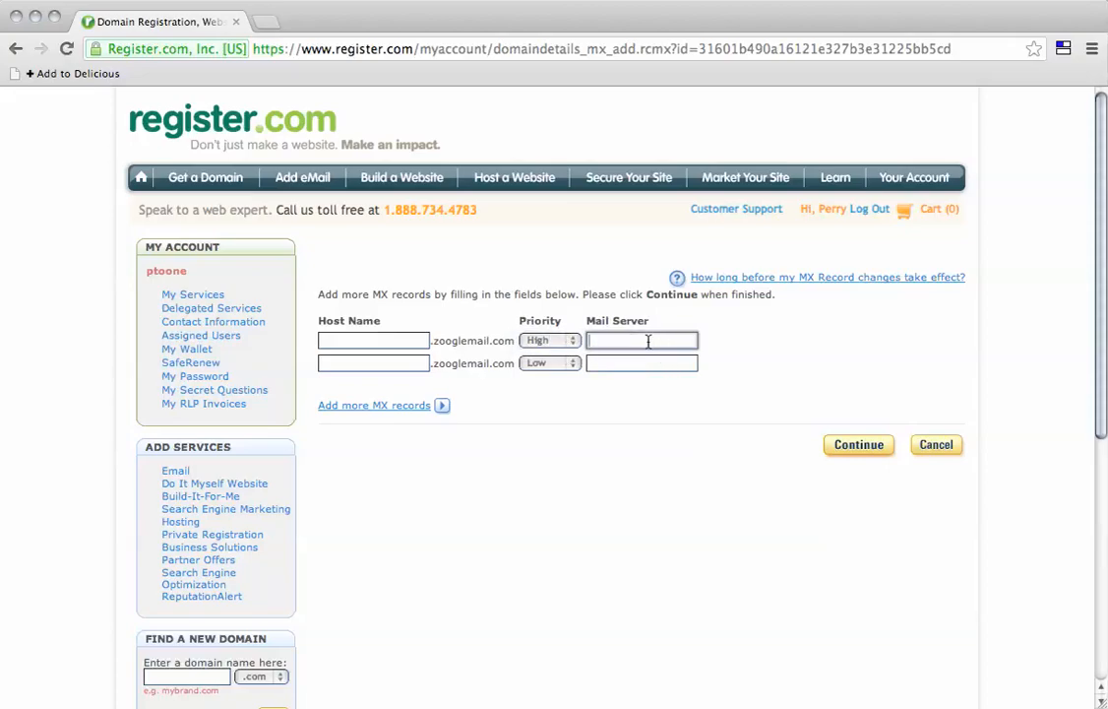
text(mx1)
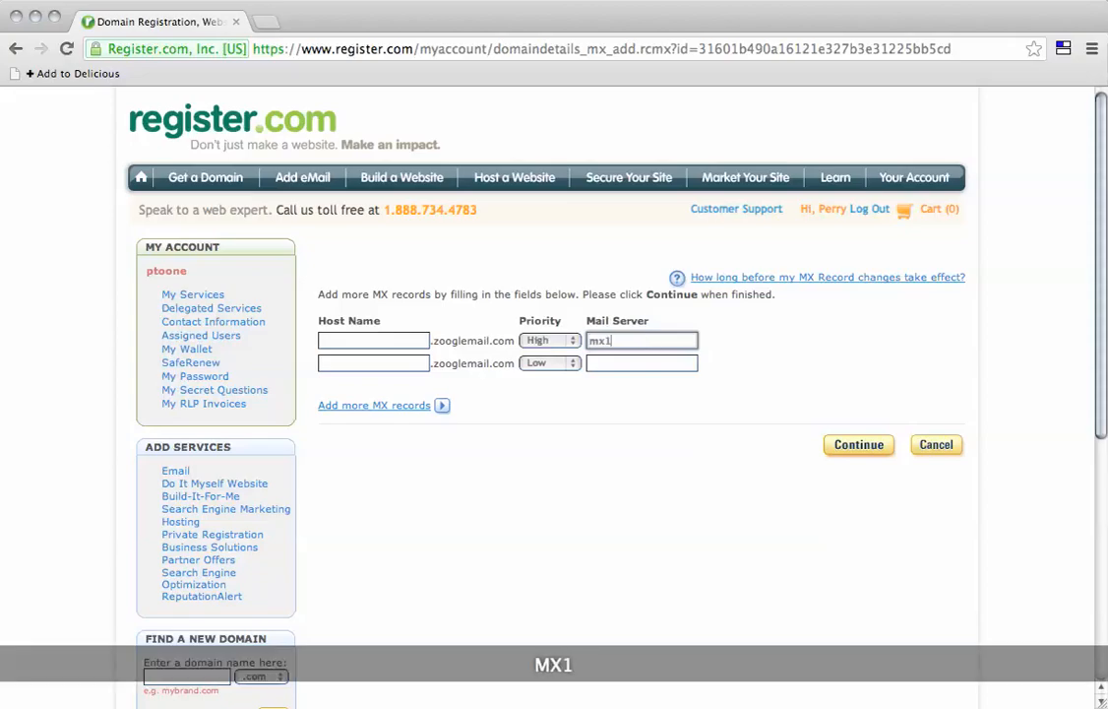
text(.emailsrvr.com)
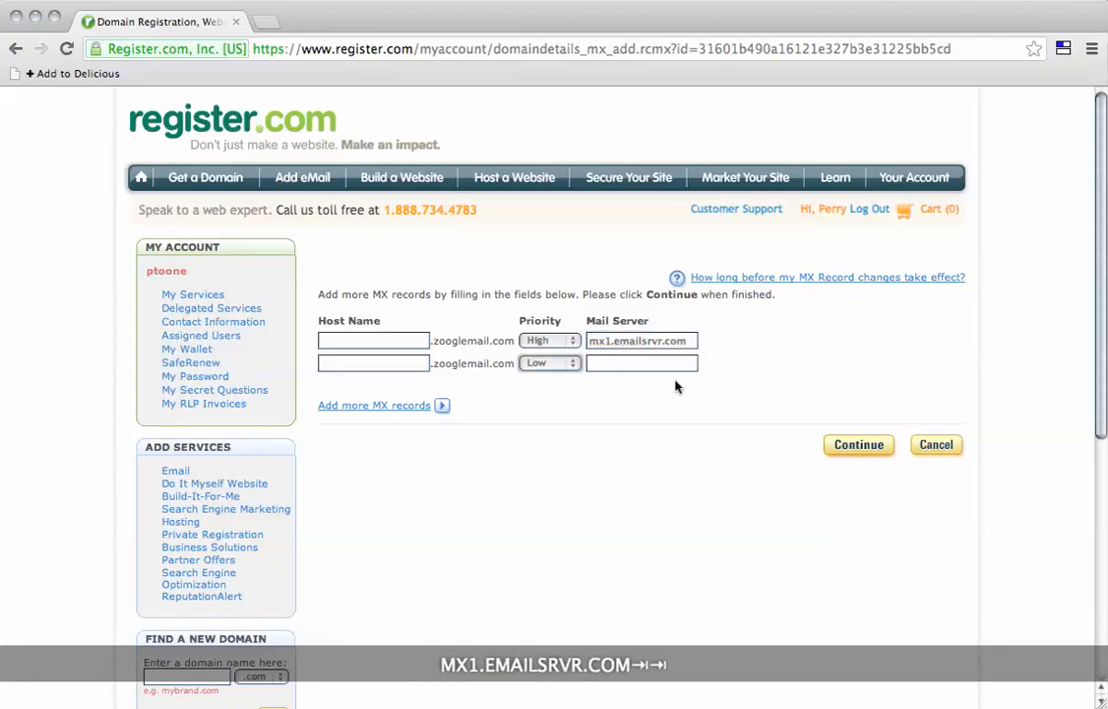
click(547, 363)
text(m)
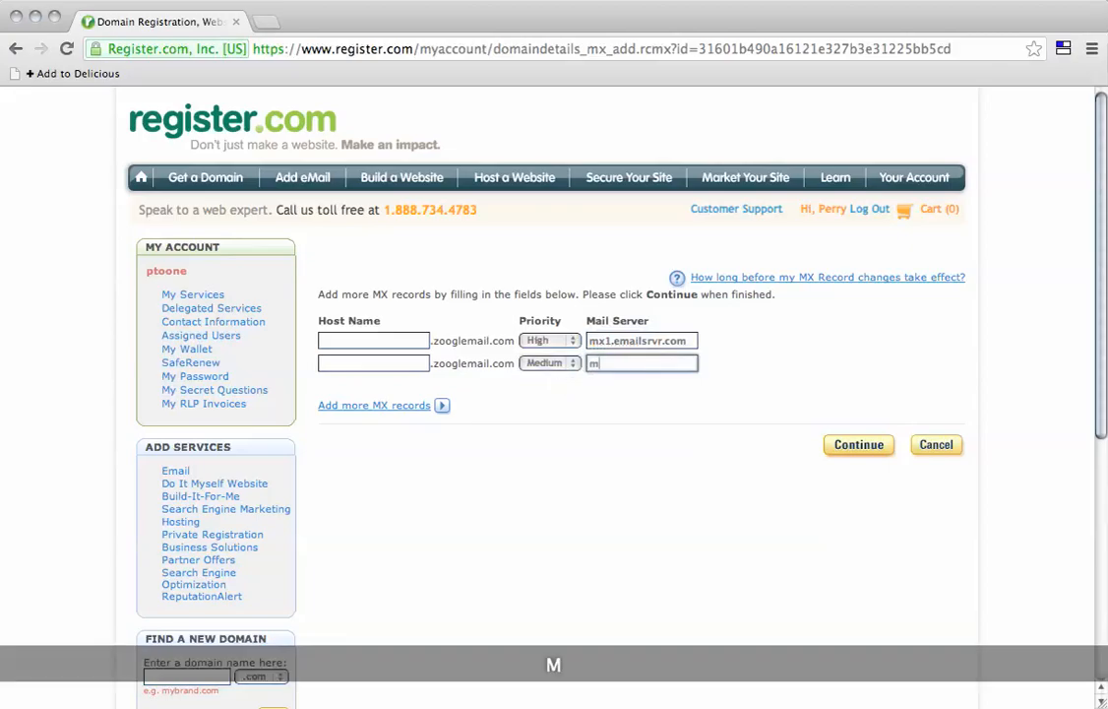
text(x2.emailsrv)
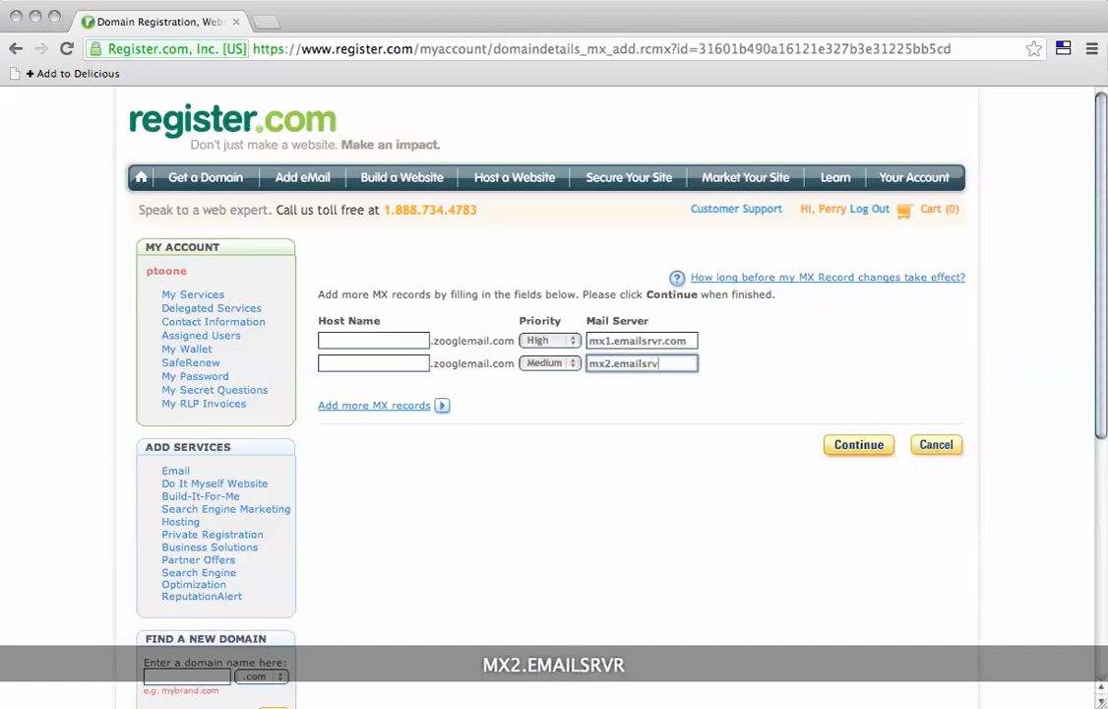
text(.com)
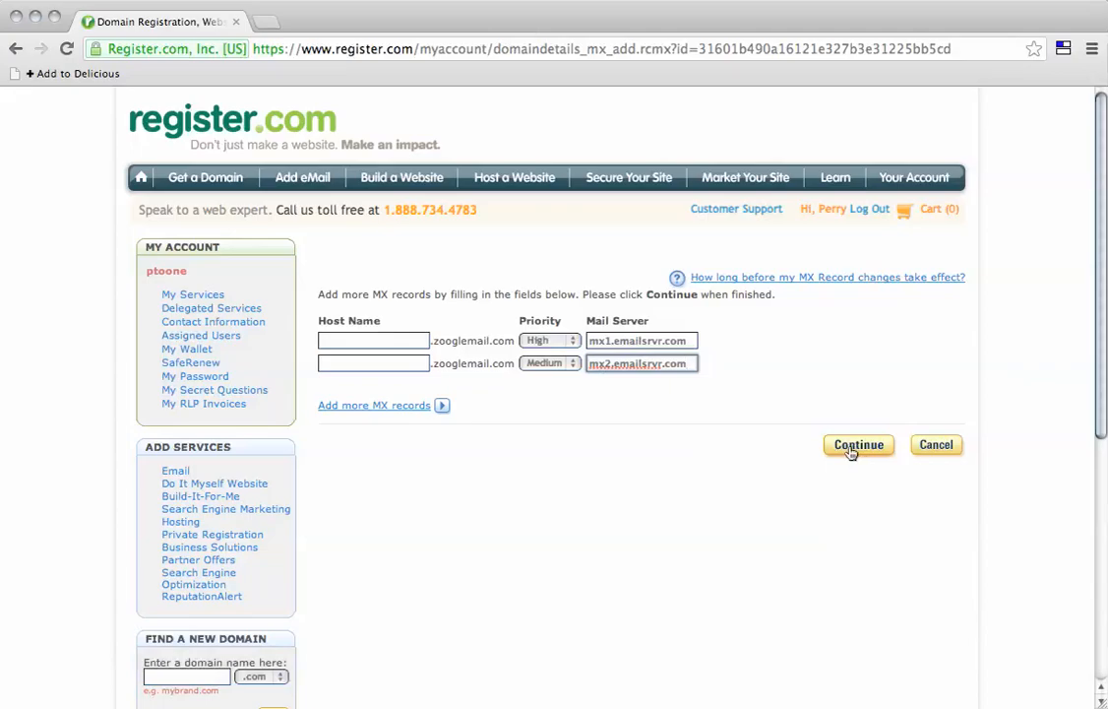
Step: Continue to the confirmation page listing mx1 High and mx2 Medium
click(858, 445)
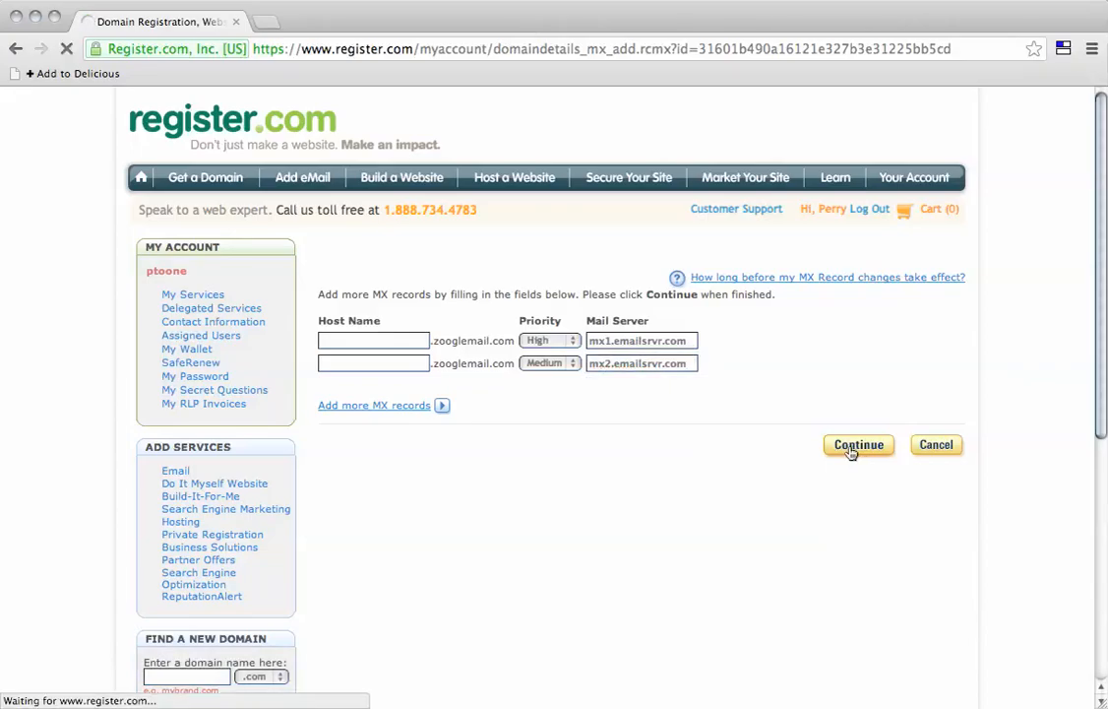
click(858, 444)
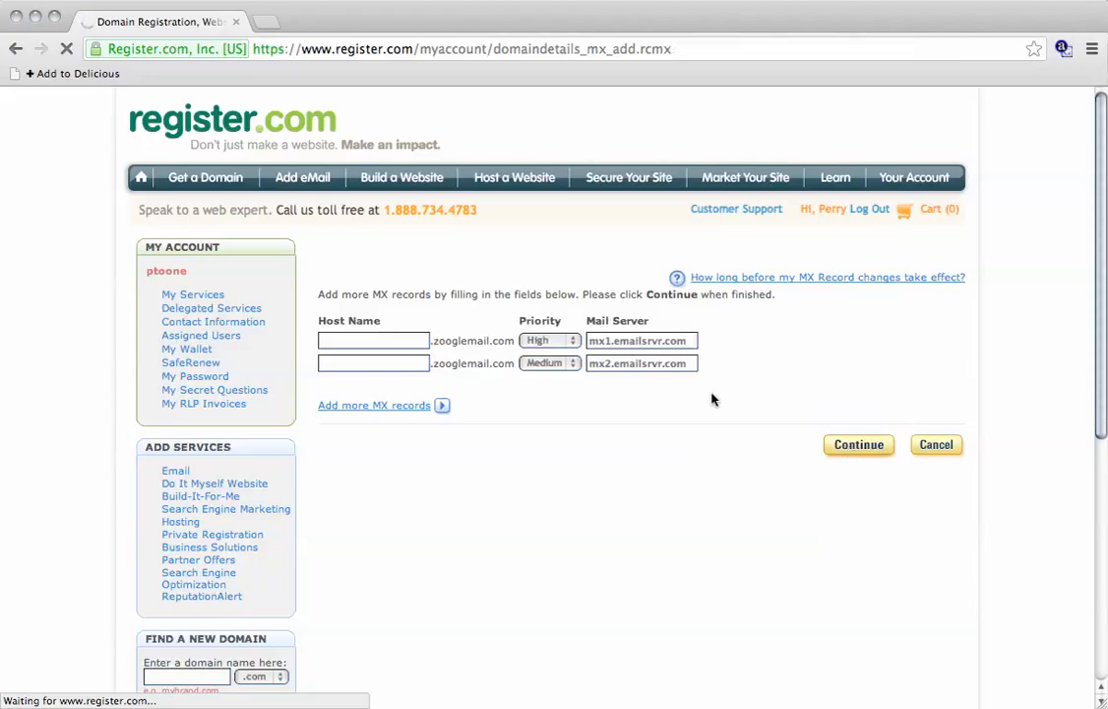
click(858, 444)
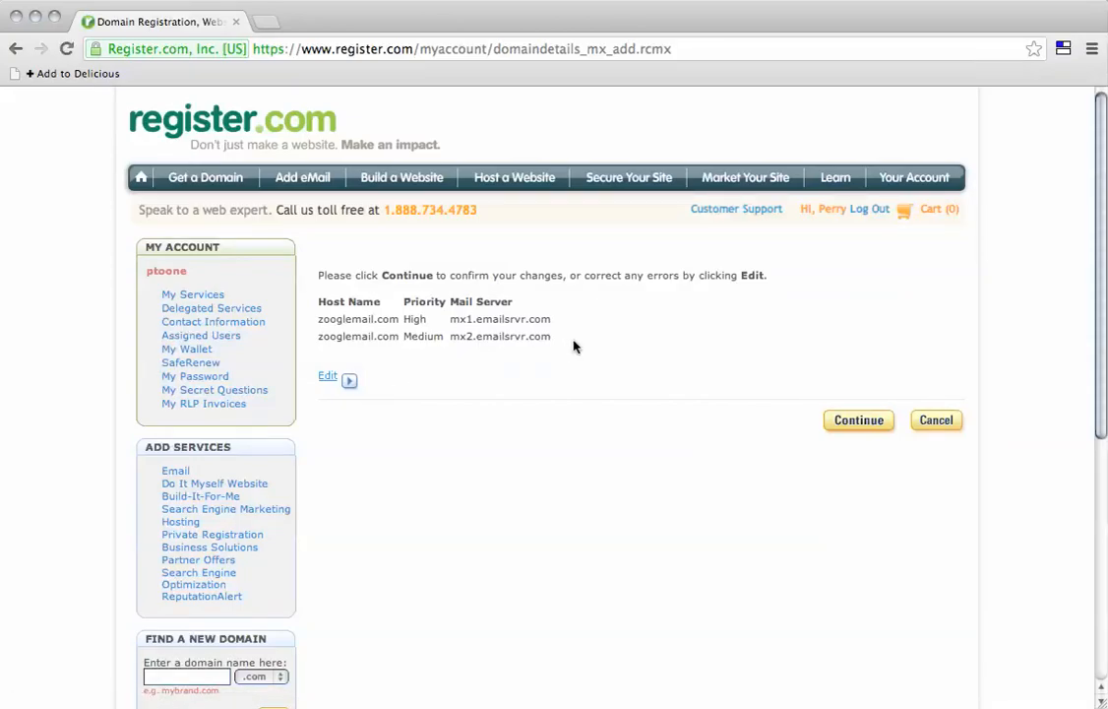
mouse_move(641, 386)
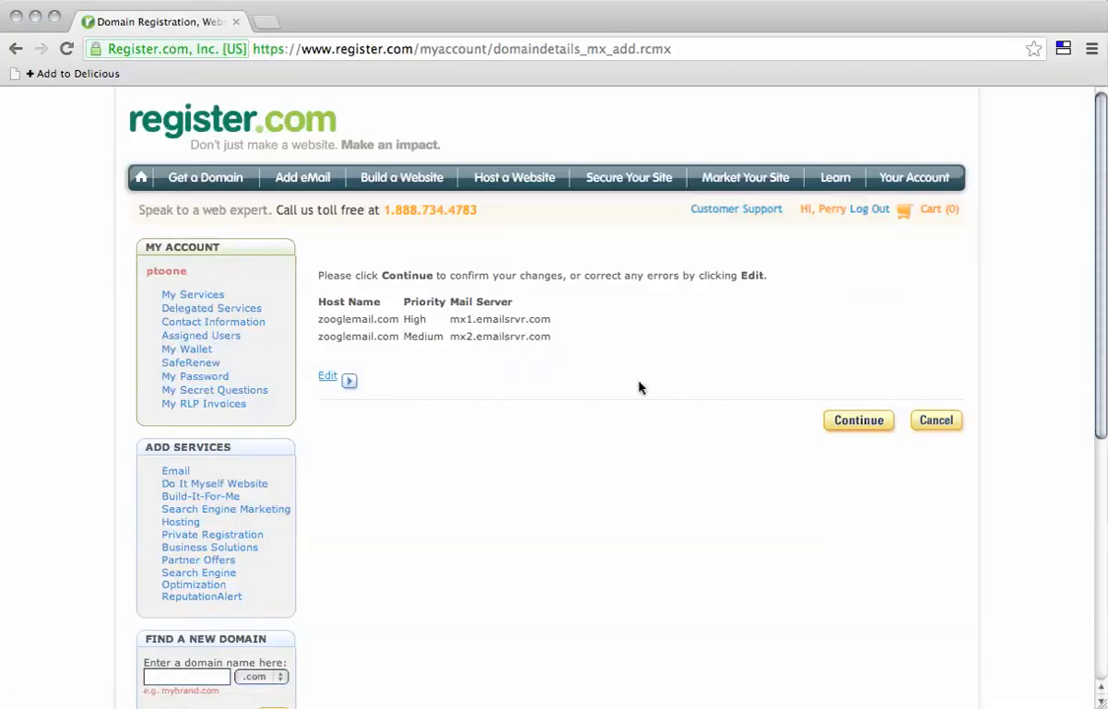
mouse_move(431, 267)
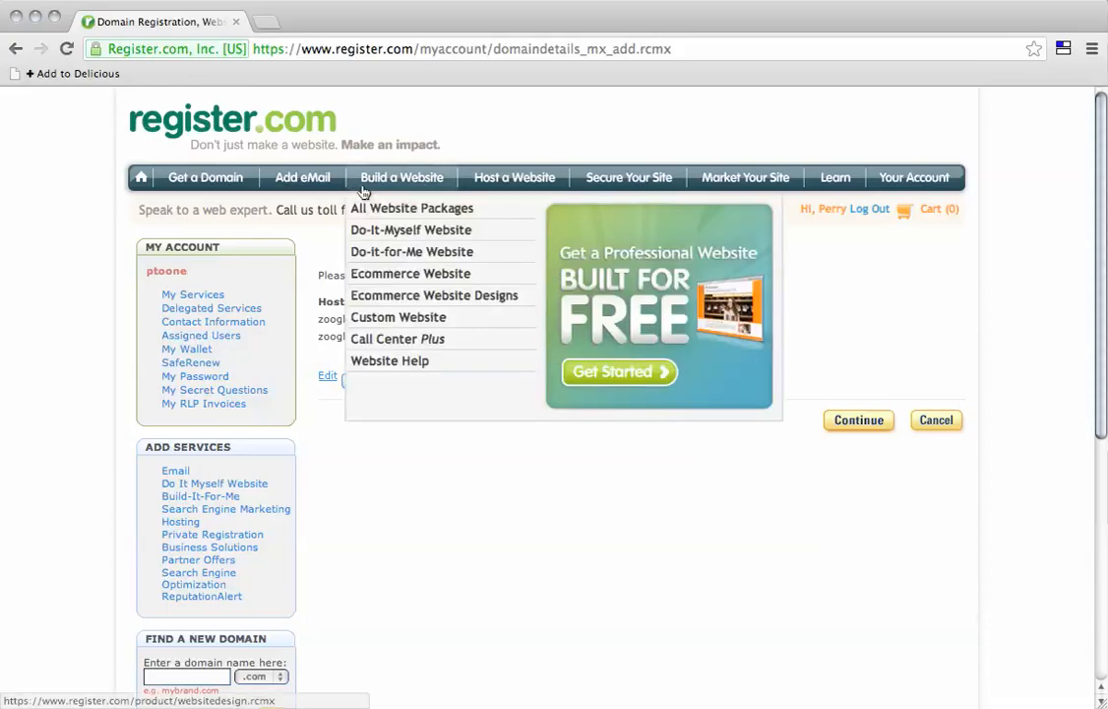
mouse_move(567, 383)
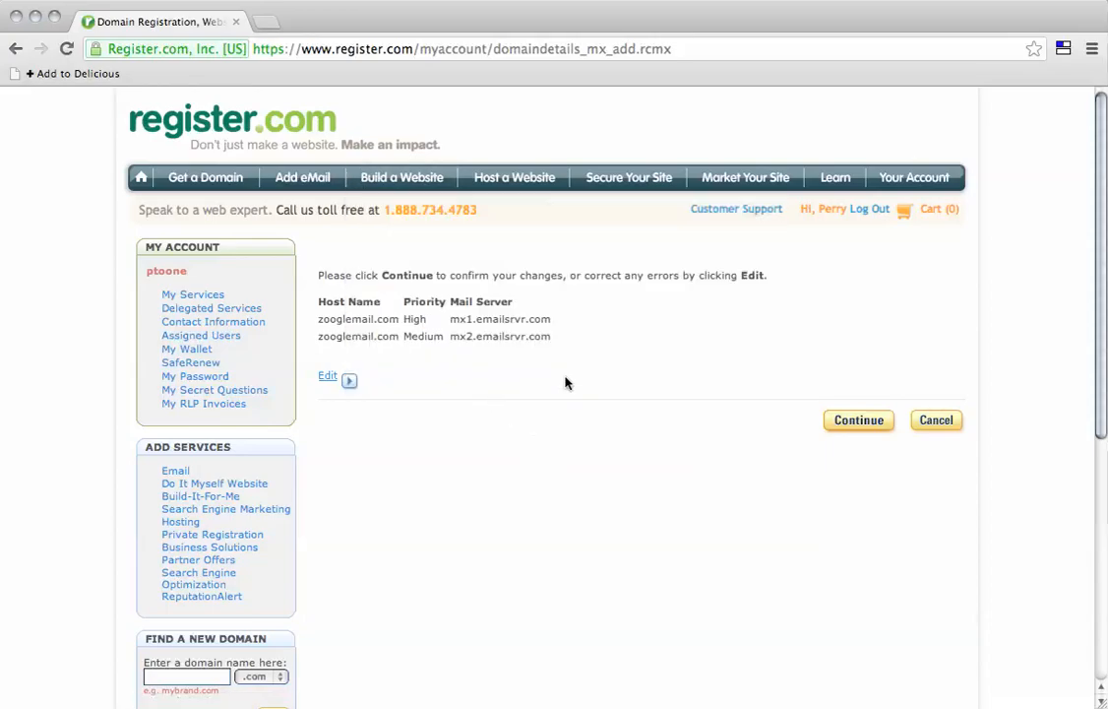
mouse_move(667, 360)
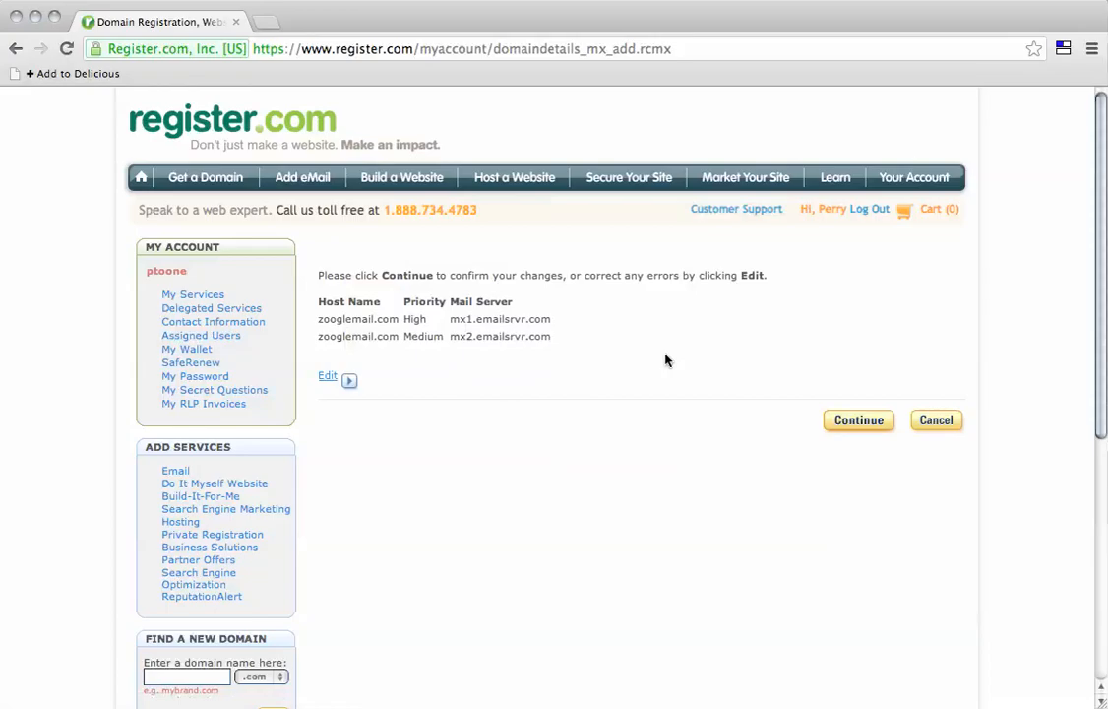